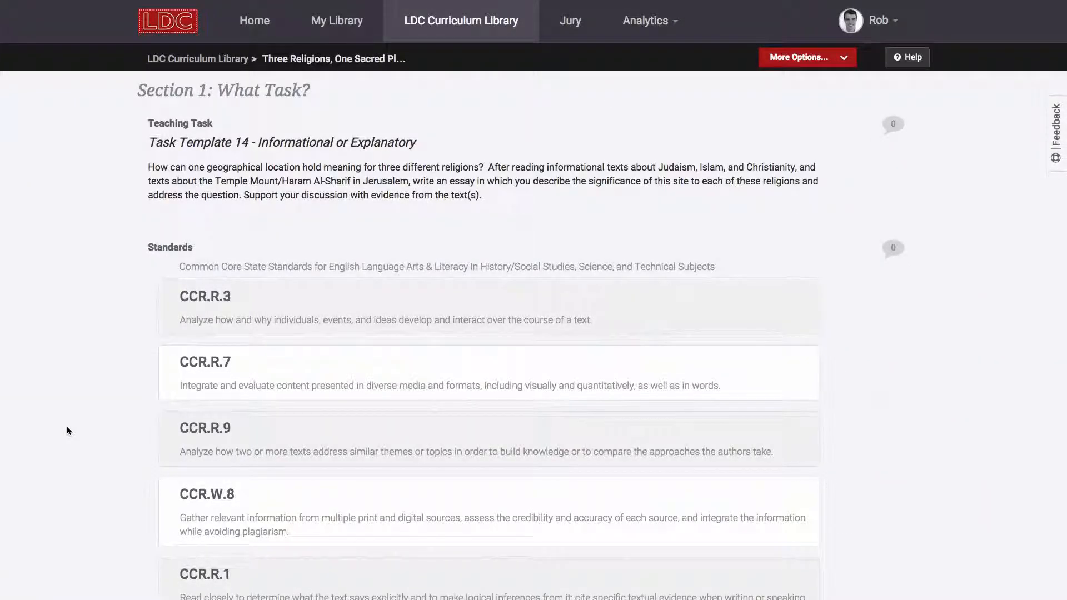
- Show the module's skills with their mini-tasks listed under each skill
scroll(down, 3)
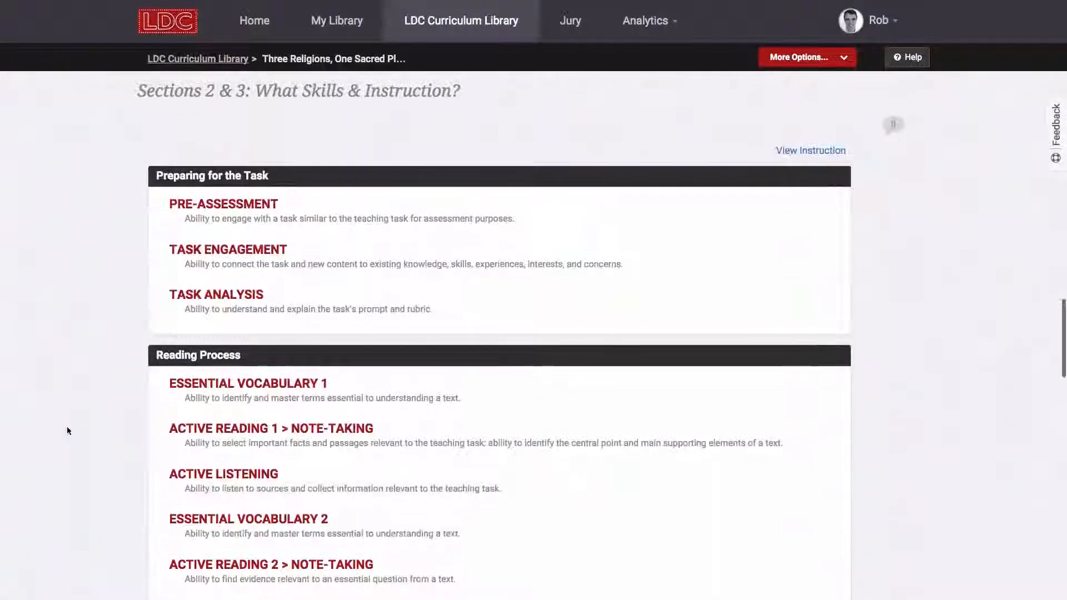
scroll(down, 3)
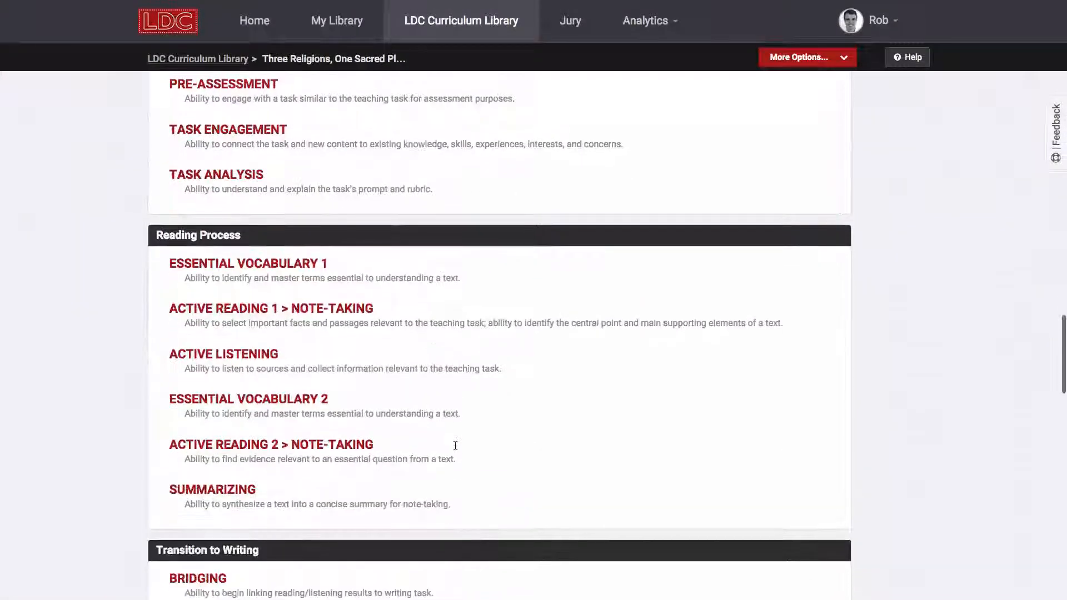
scroll(up, 3)
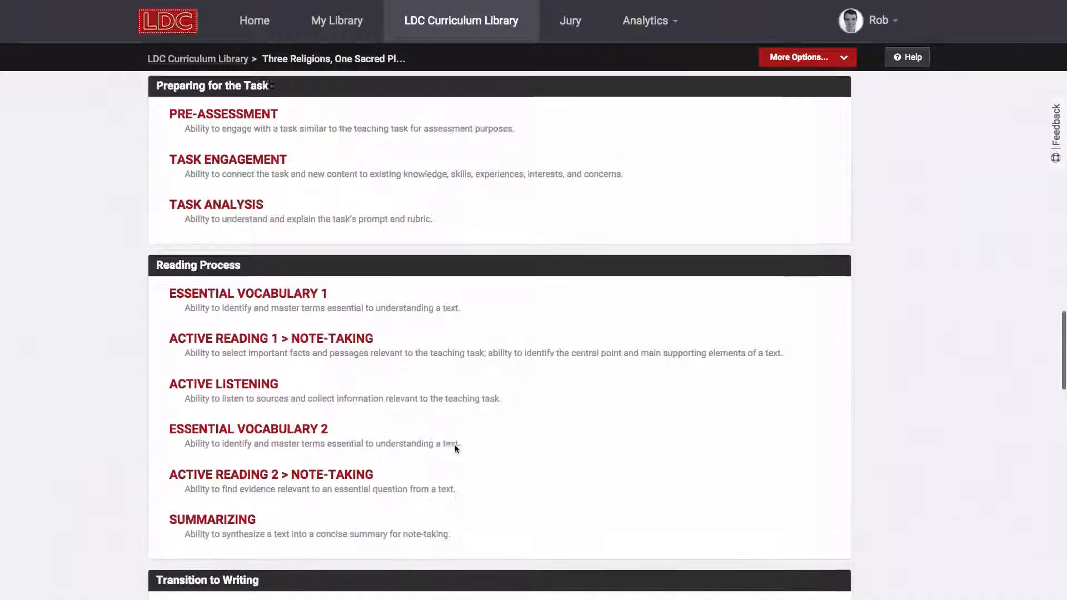
scroll(up, 3)
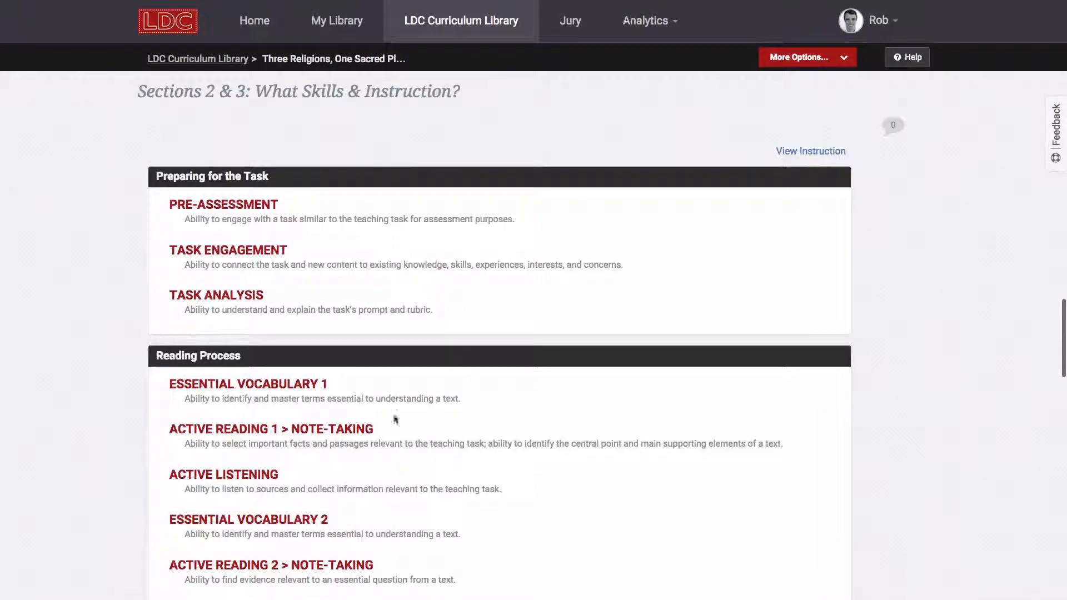
mouse_move(725, 220)
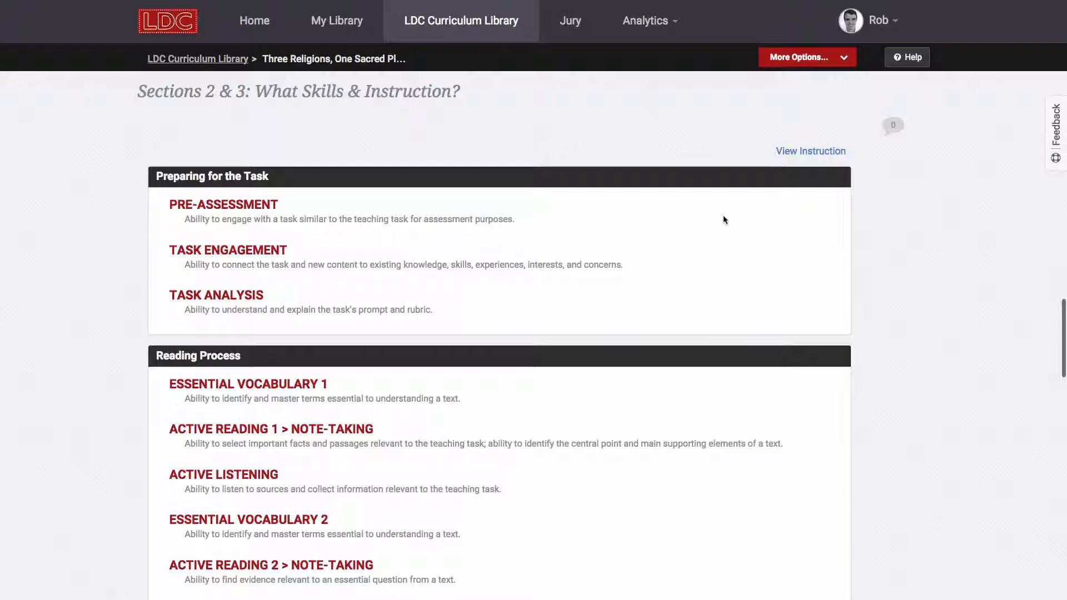
click(810, 150)
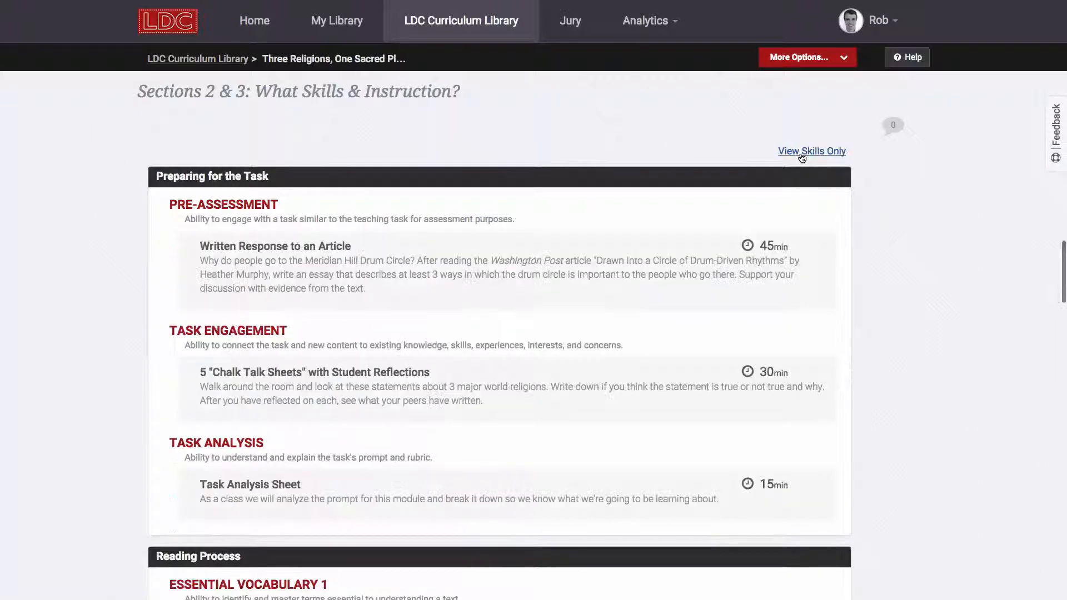
mouse_move(460, 394)
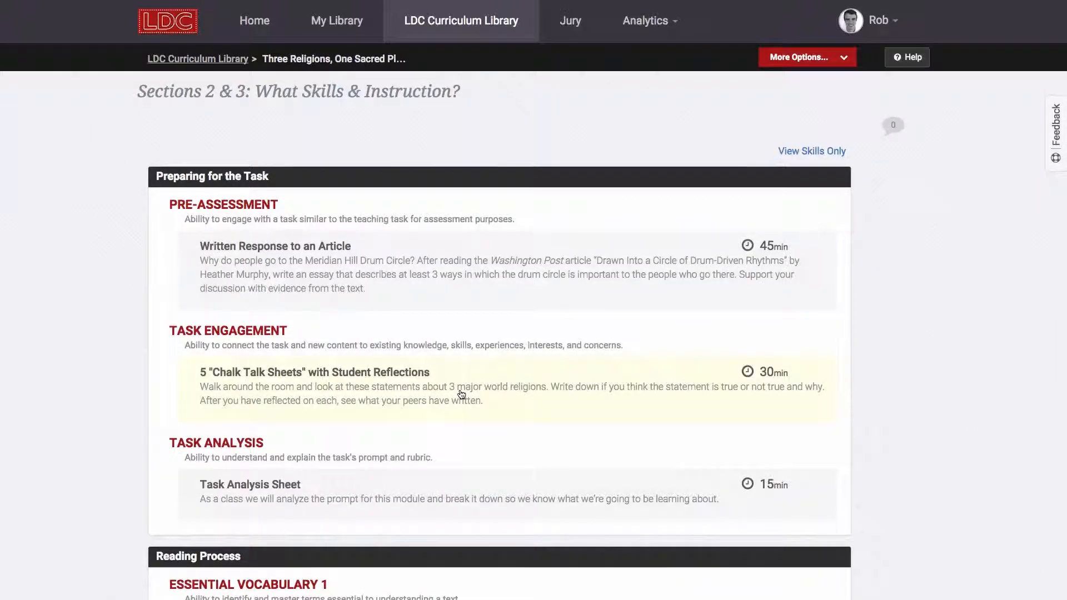
- Preview the Chalk Talk Sheets mini-task and close the preview
click(314, 373)
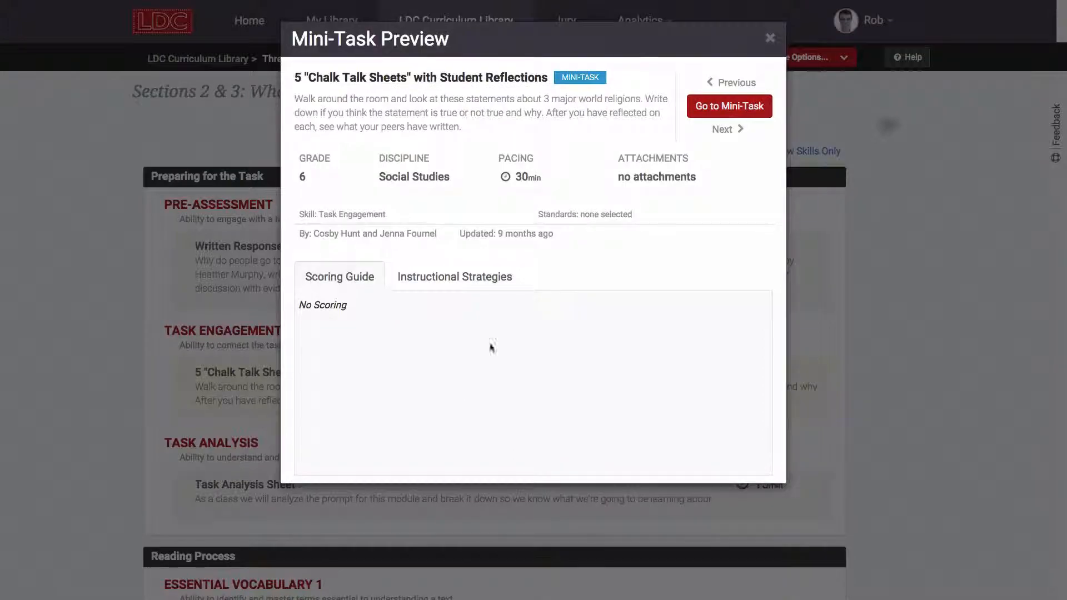
click(769, 38)
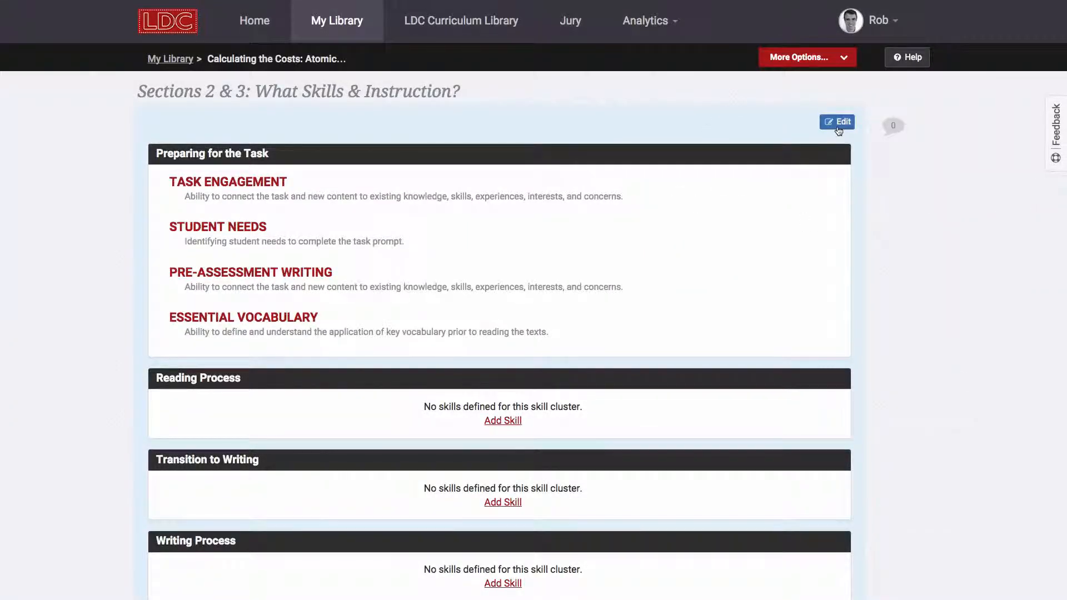
click(836, 122)
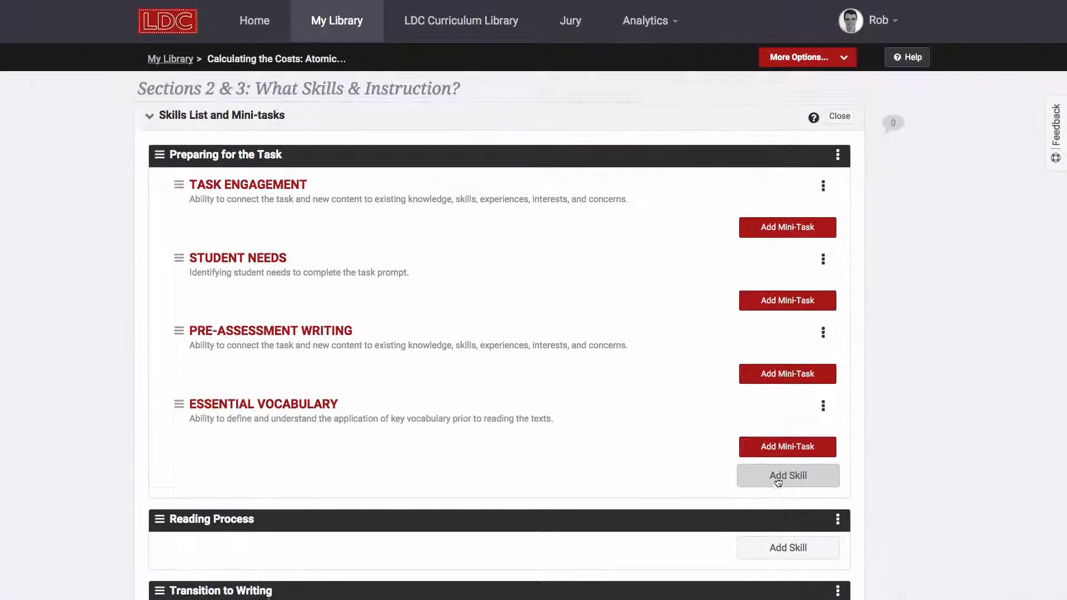
click(837, 496)
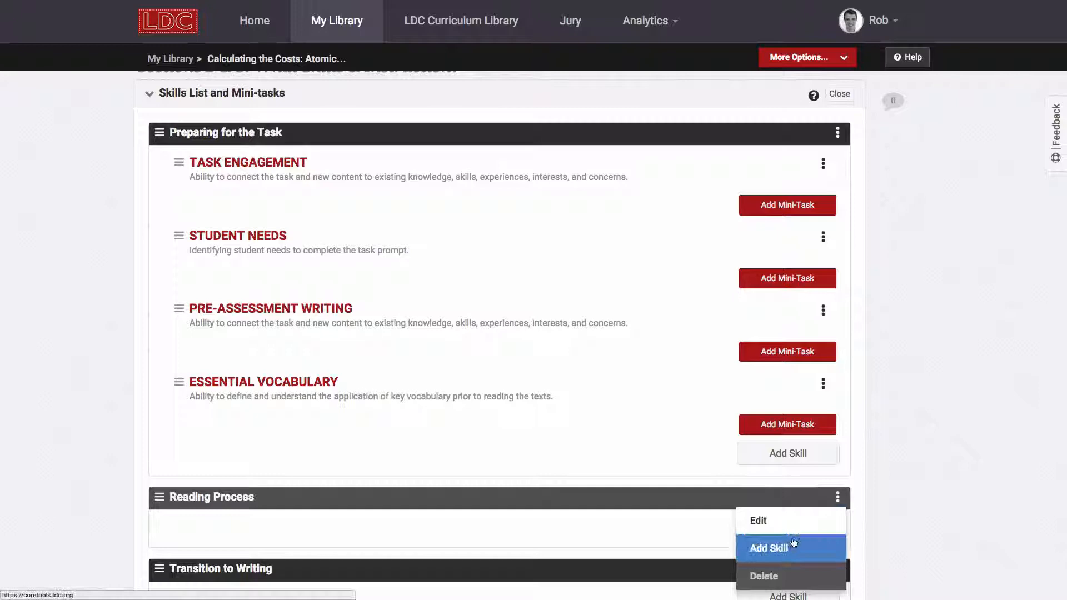
click(769, 548)
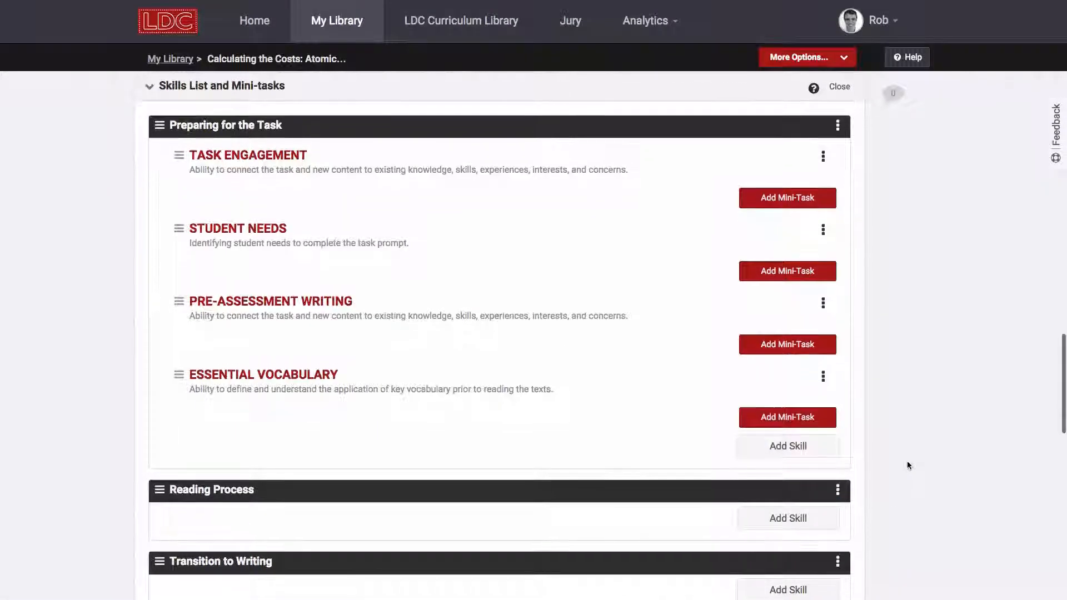
scroll(up, 3)
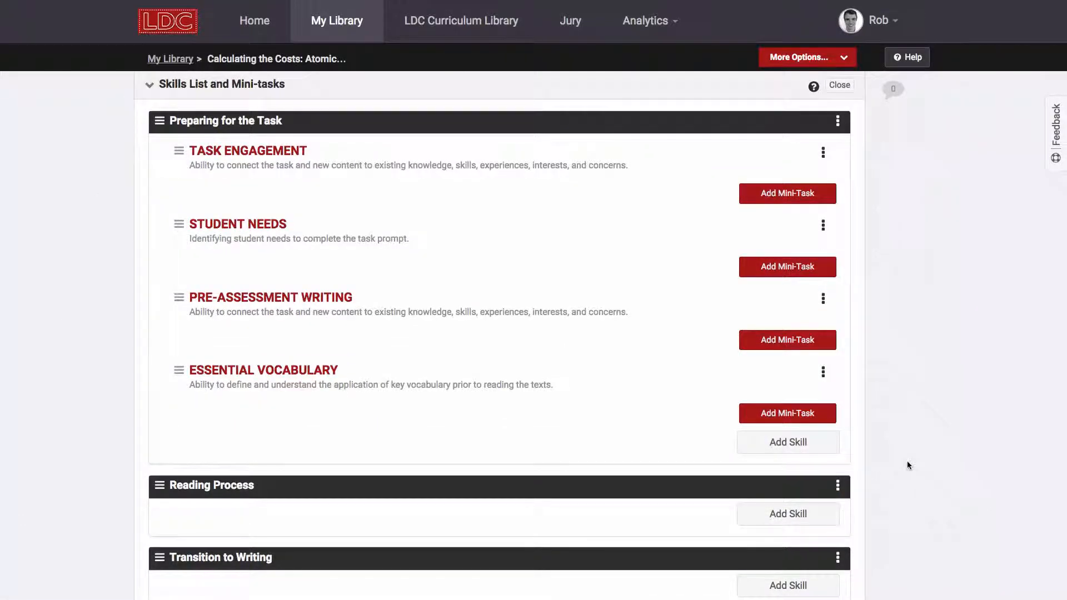
mouse_move(786, 442)
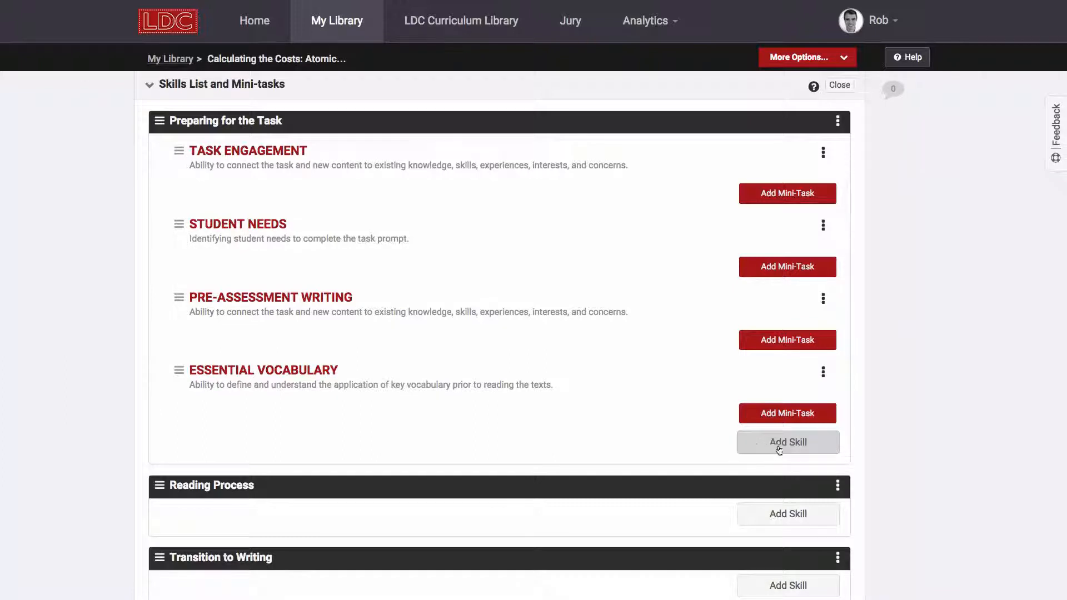
click(839, 86)
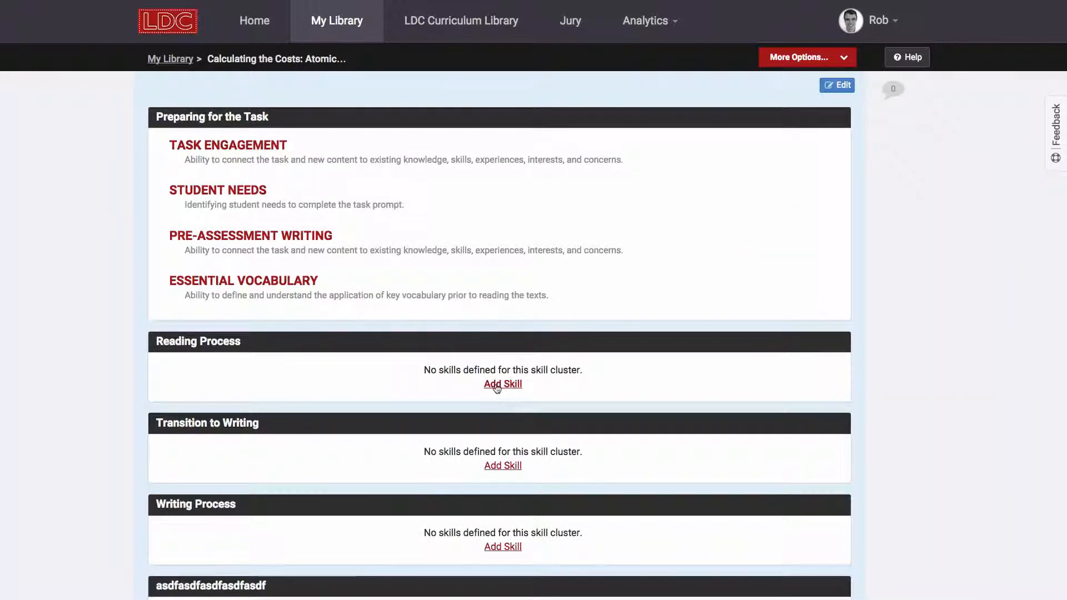
mouse_move(501, 406)
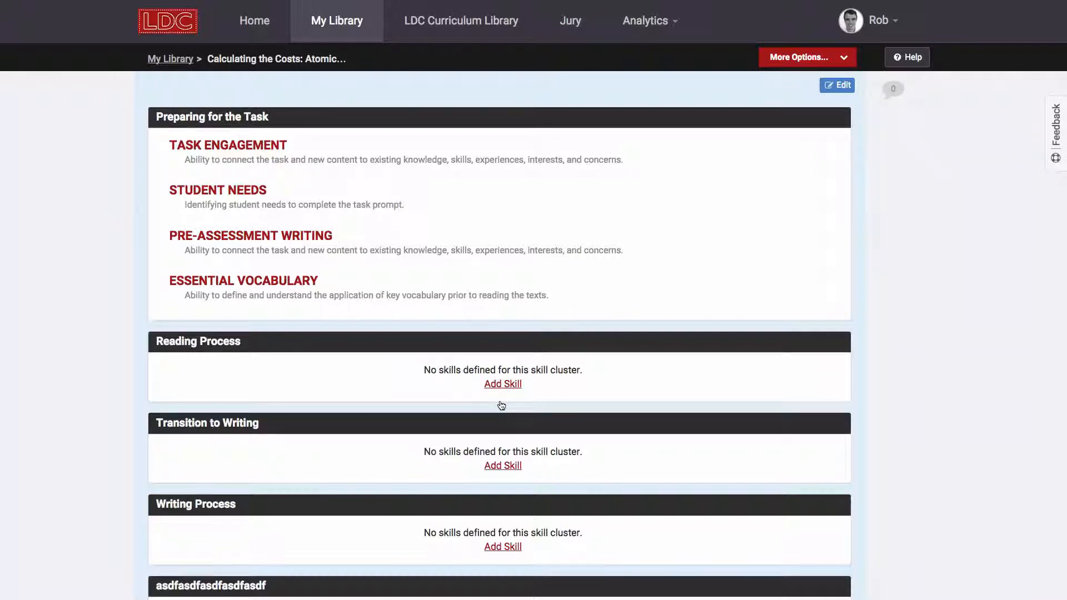
mouse_move(502, 391)
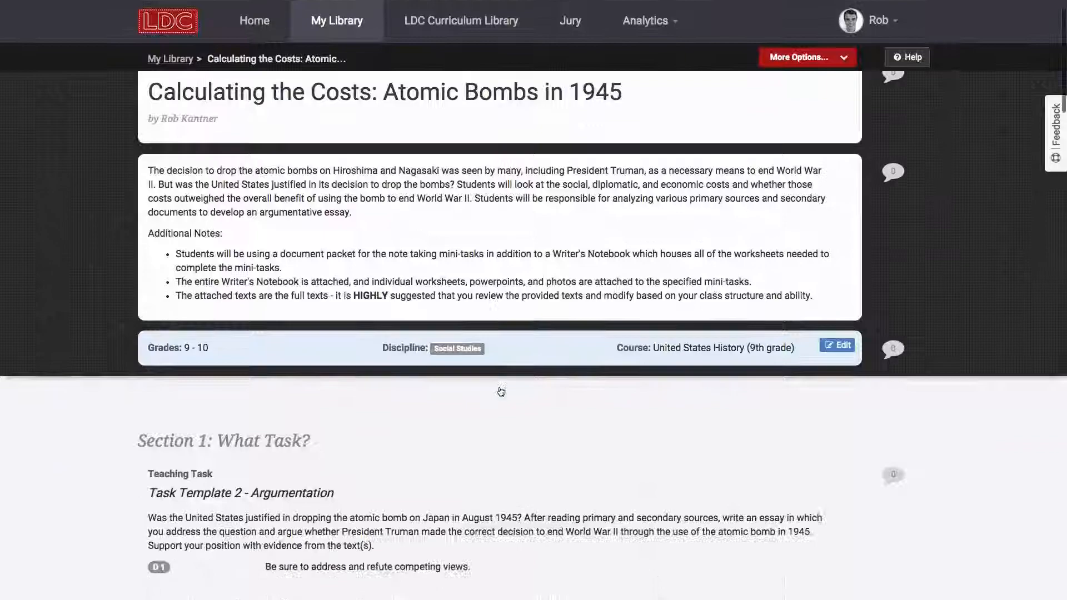
scroll(down, 3)
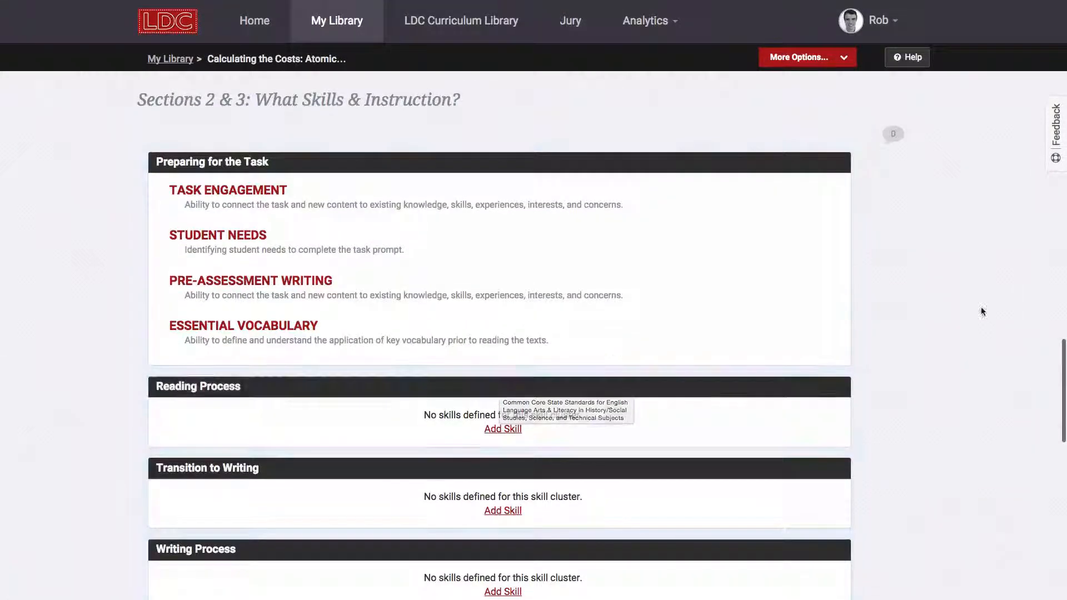
mouse_move(500, 434)
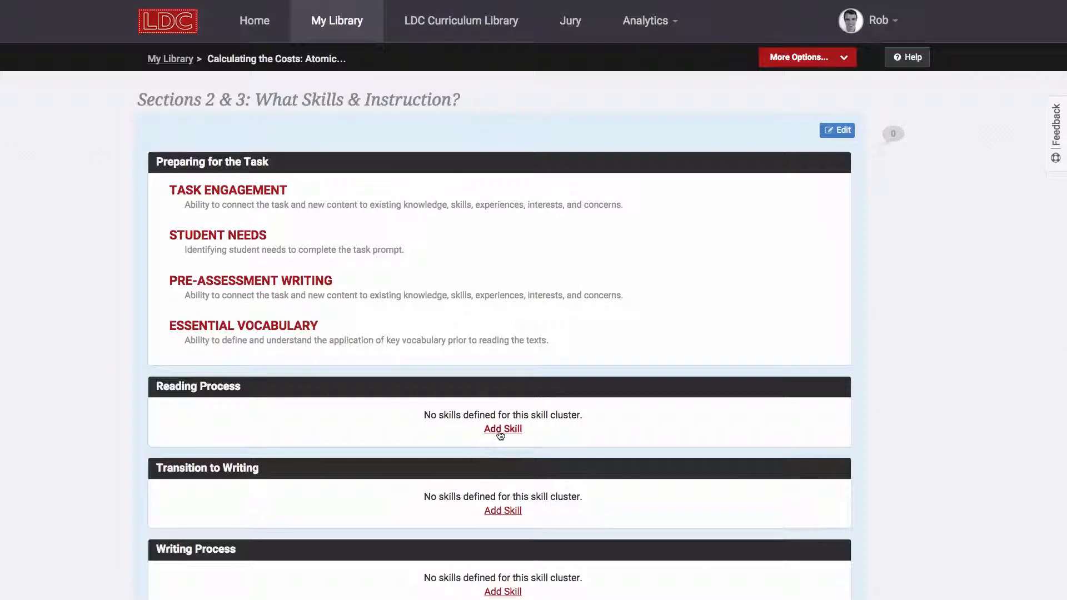
mouse_move(378, 235)
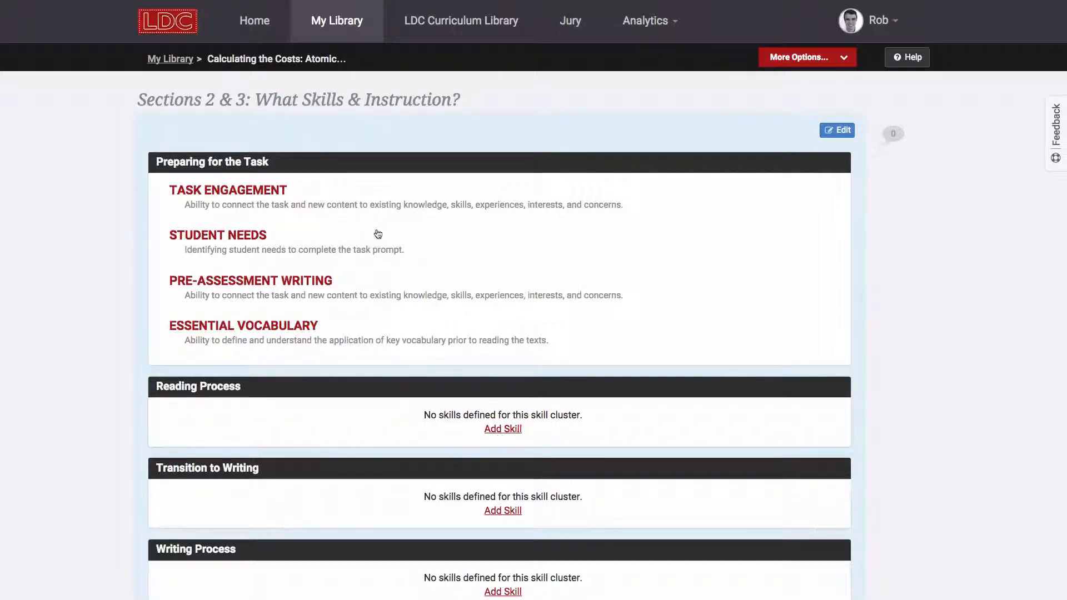
mouse_move(305, 192)
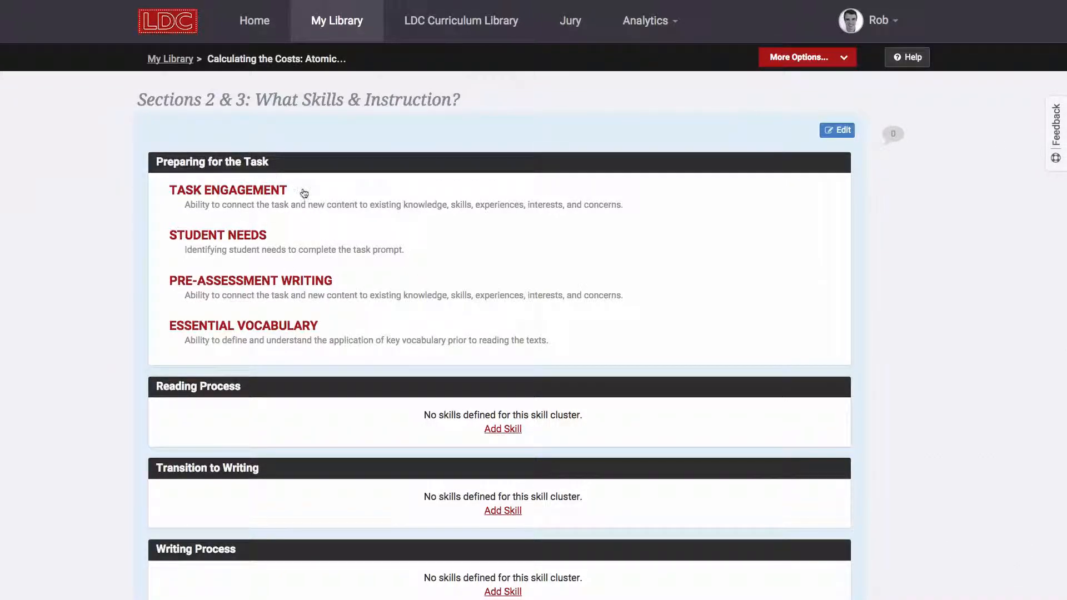
mouse_move(620, 401)
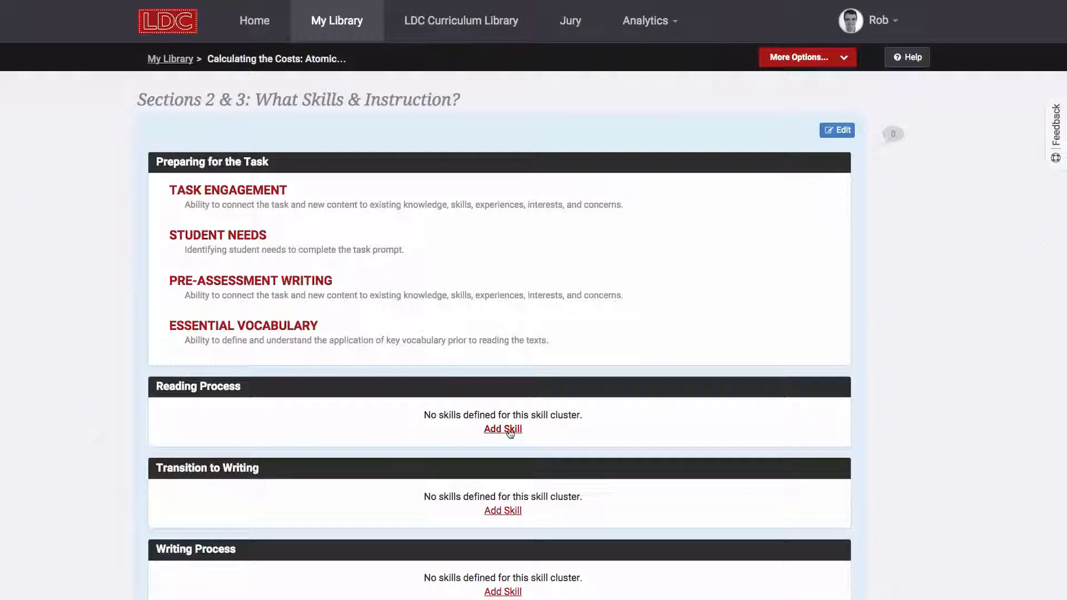
- Add Text Selection under Reading Process, defined as identifying appropriate primary sources
click(502, 429)
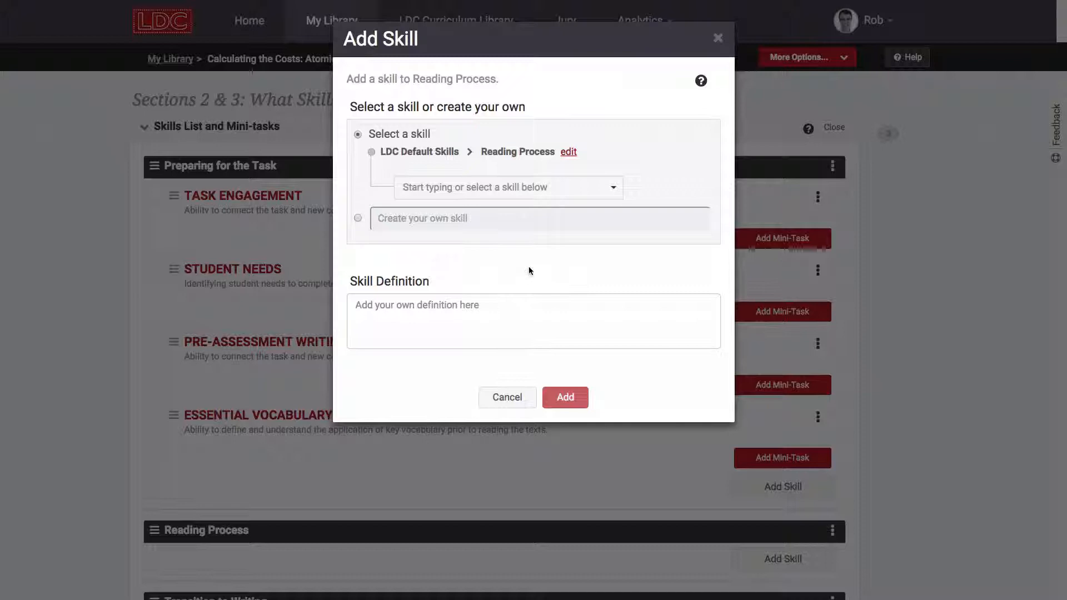
mouse_move(590, 99)
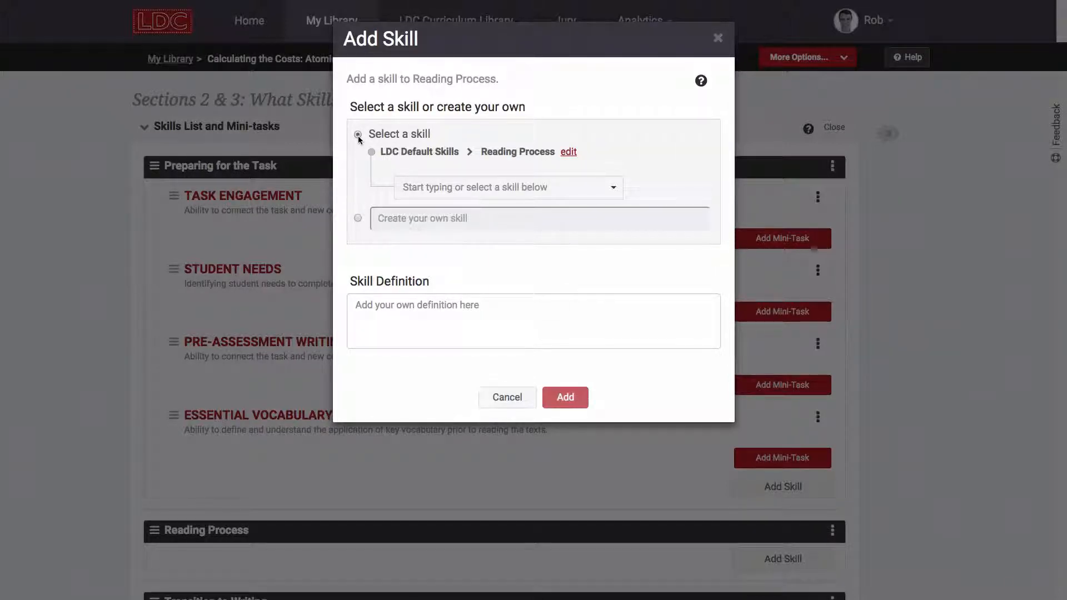
click(506, 186)
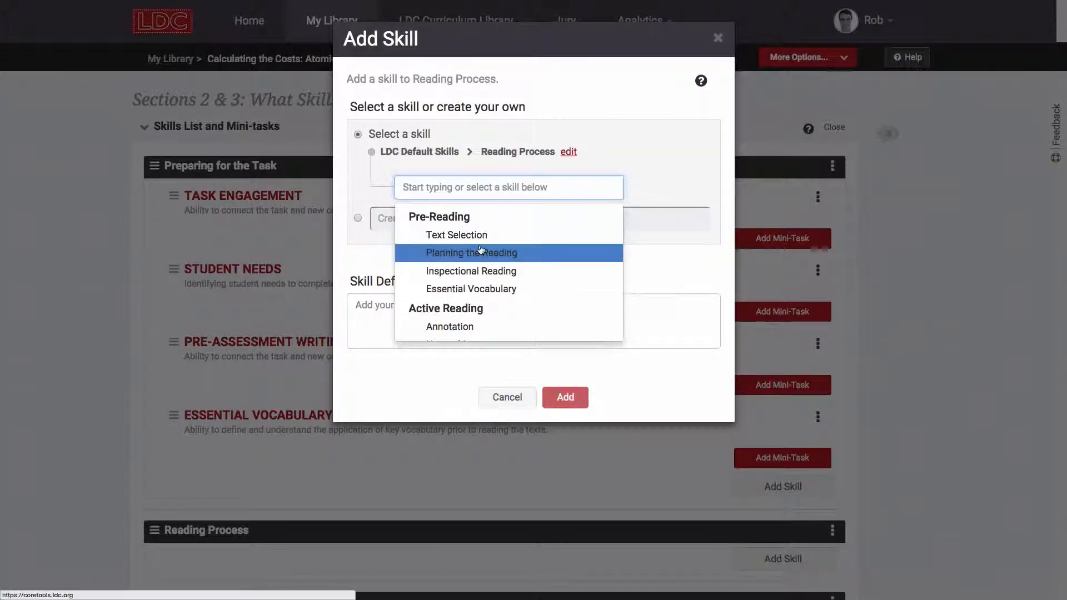
scroll(down, 3)
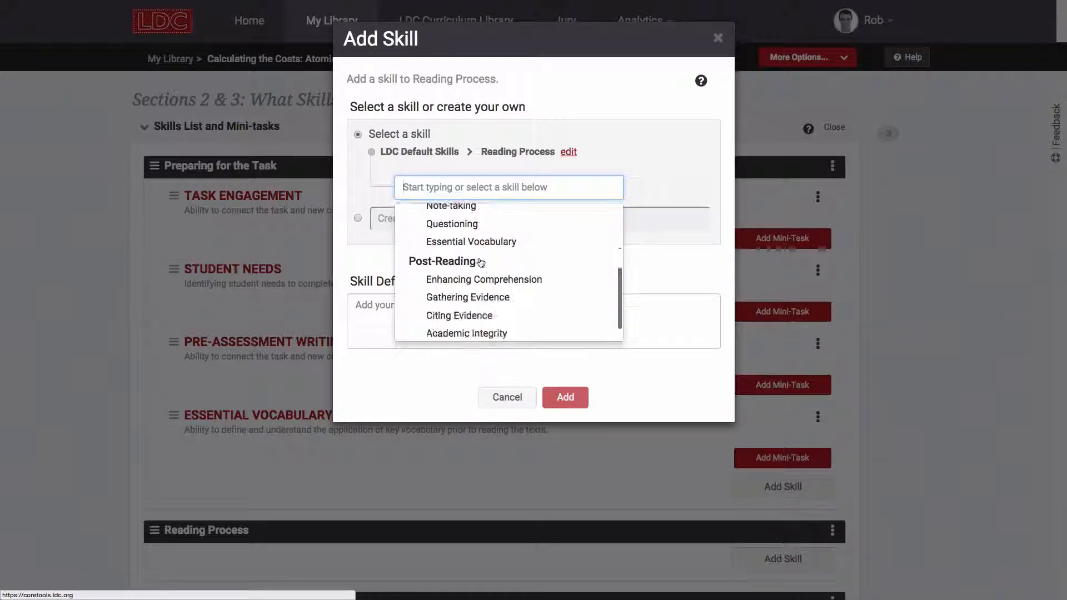
scroll(up, 3)
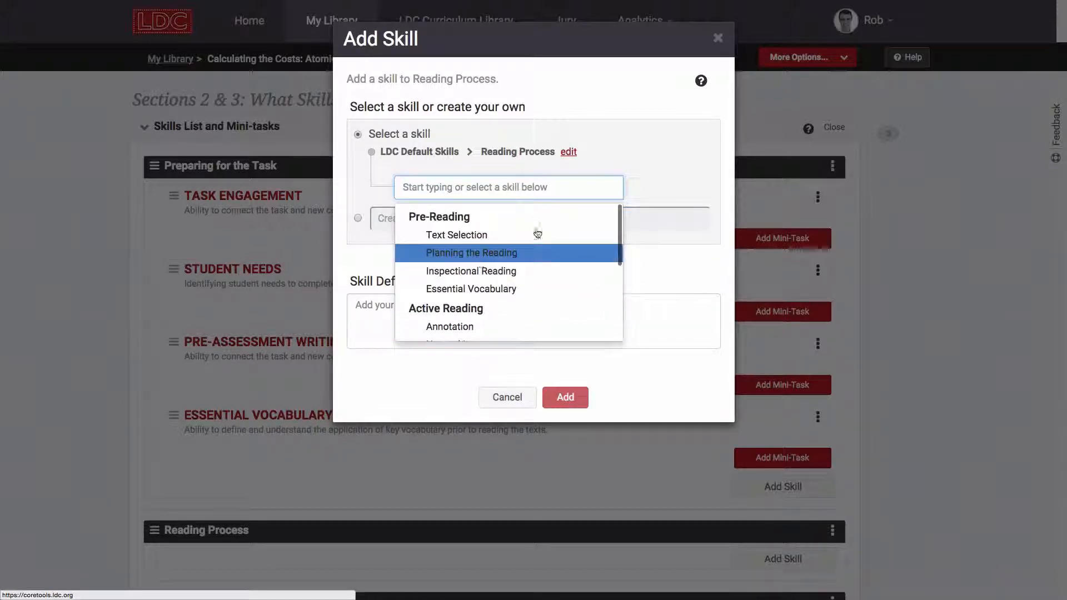
mouse_move(470, 289)
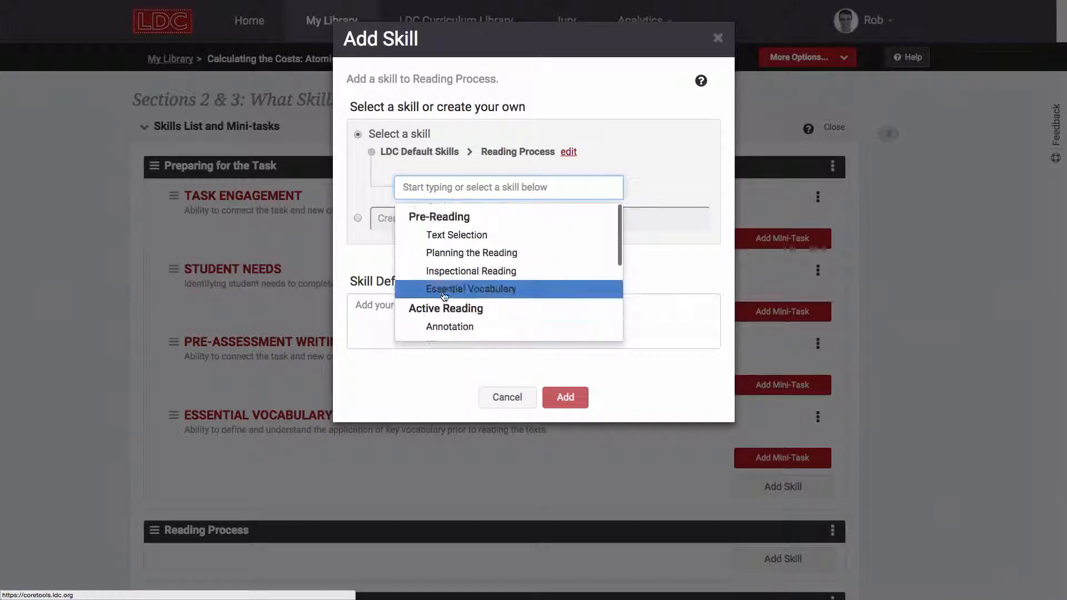
mouse_move(456, 235)
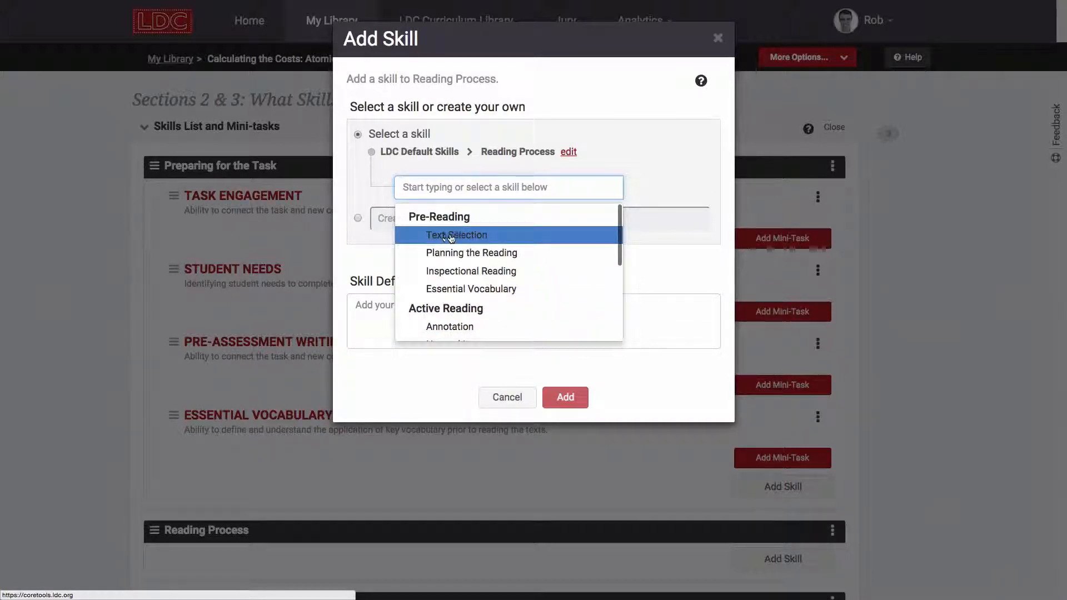
click(455, 234)
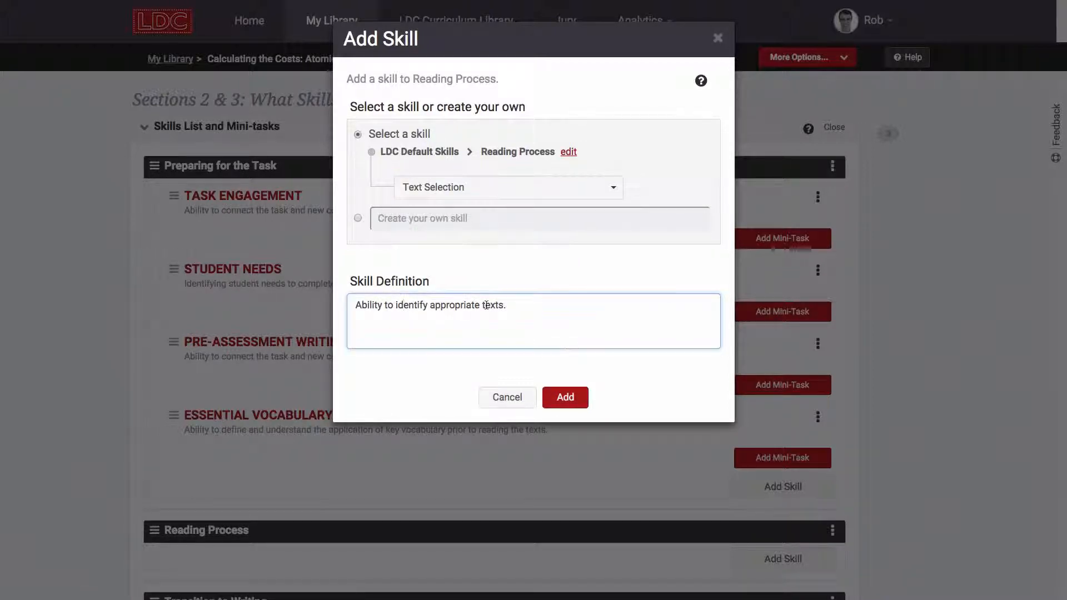
text(primary a)
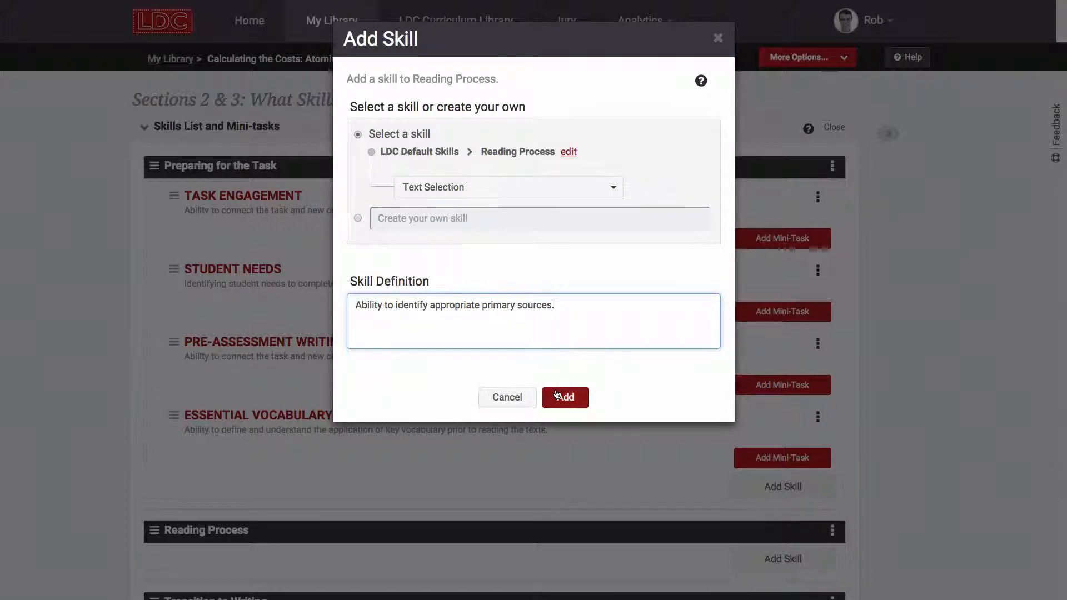
click(564, 397)
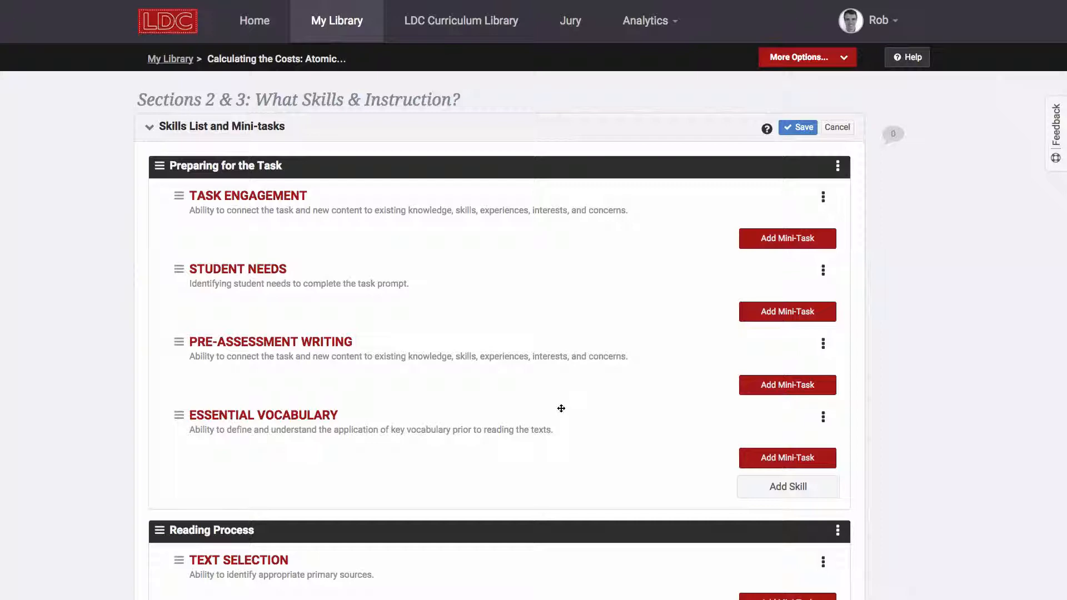
- Add a custom Interpreting Data skill defined as reading and understanding data tables
scroll(down, 3)
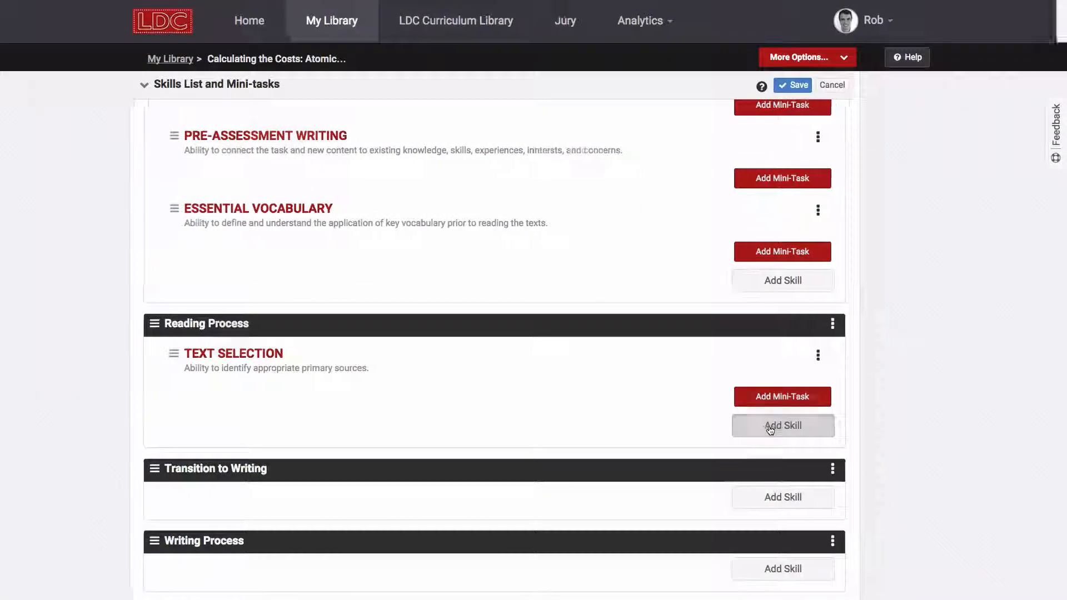
click(782, 426)
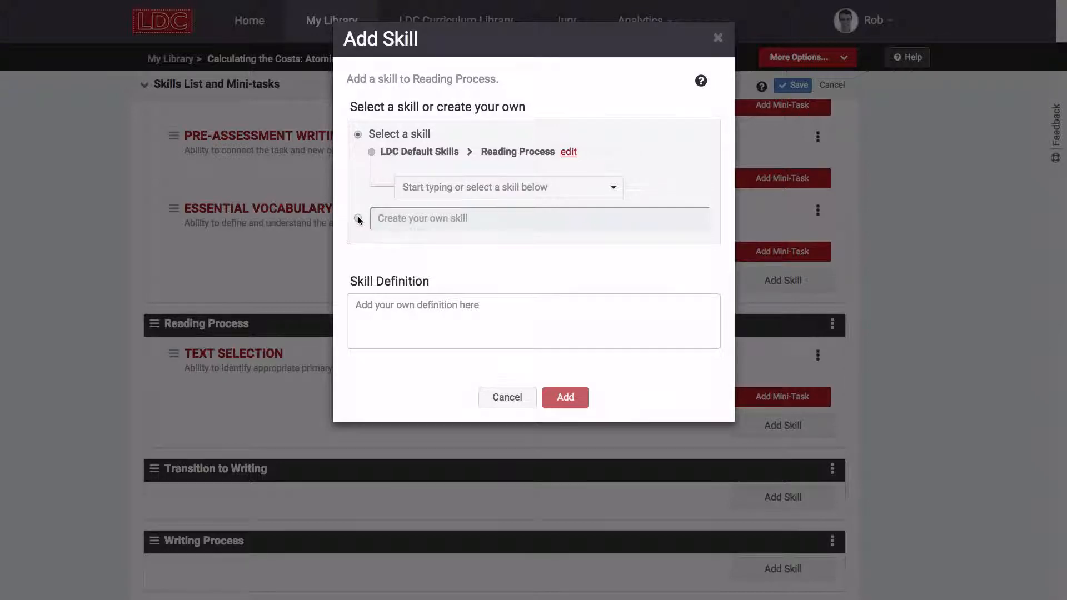
click(356, 223)
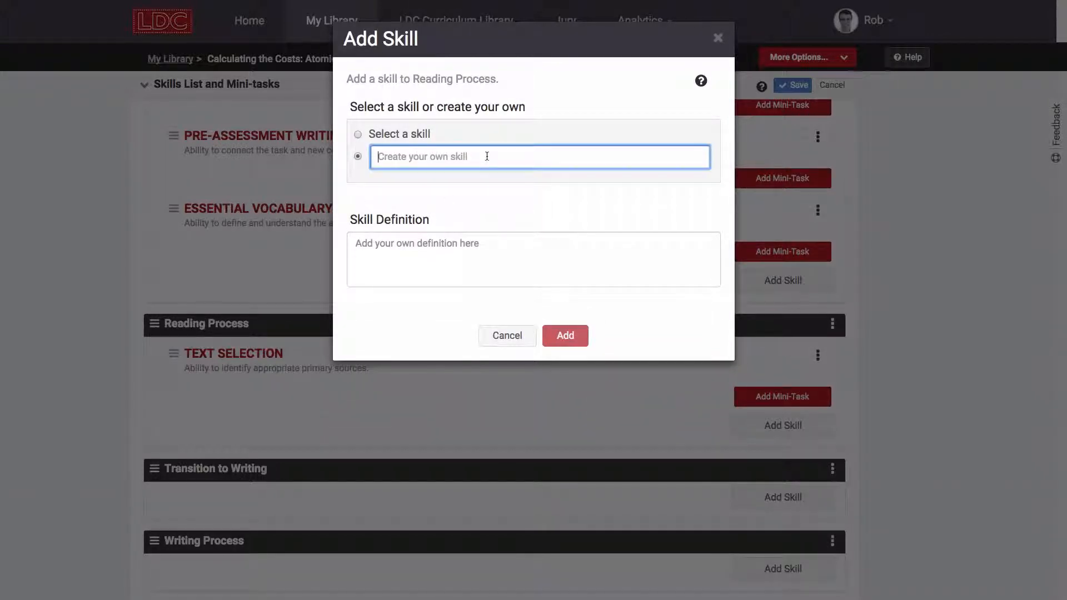
text(Interpreting Data)
click(534, 259)
text(Ability to read a)
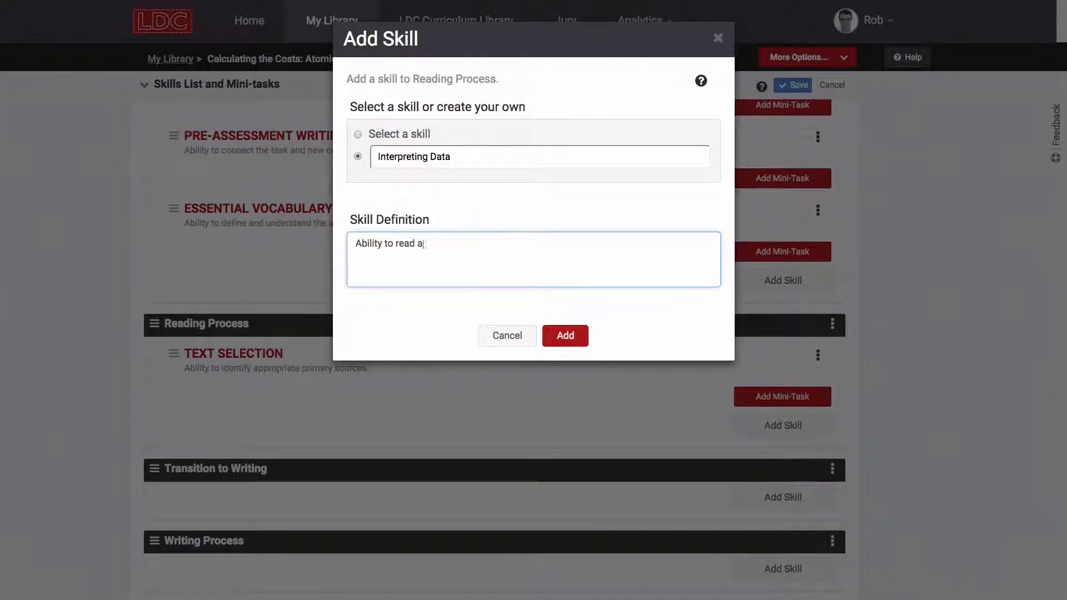
text(nd understand data tables.)
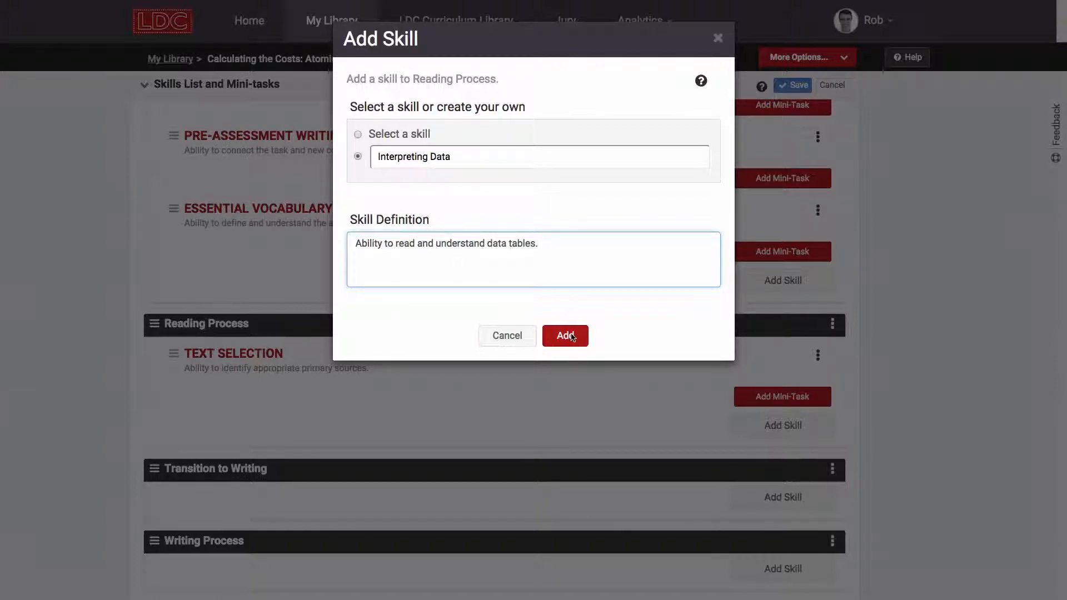
click(565, 335)
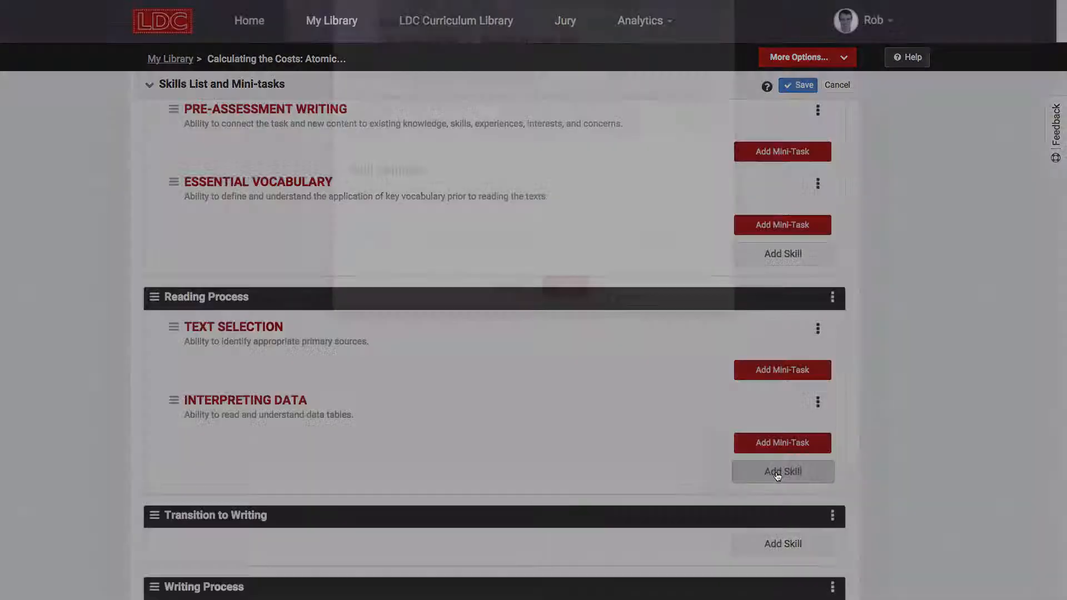
- Add Group Presentations from the Transition to Writing category as a third Reading Process skill
click(782, 471)
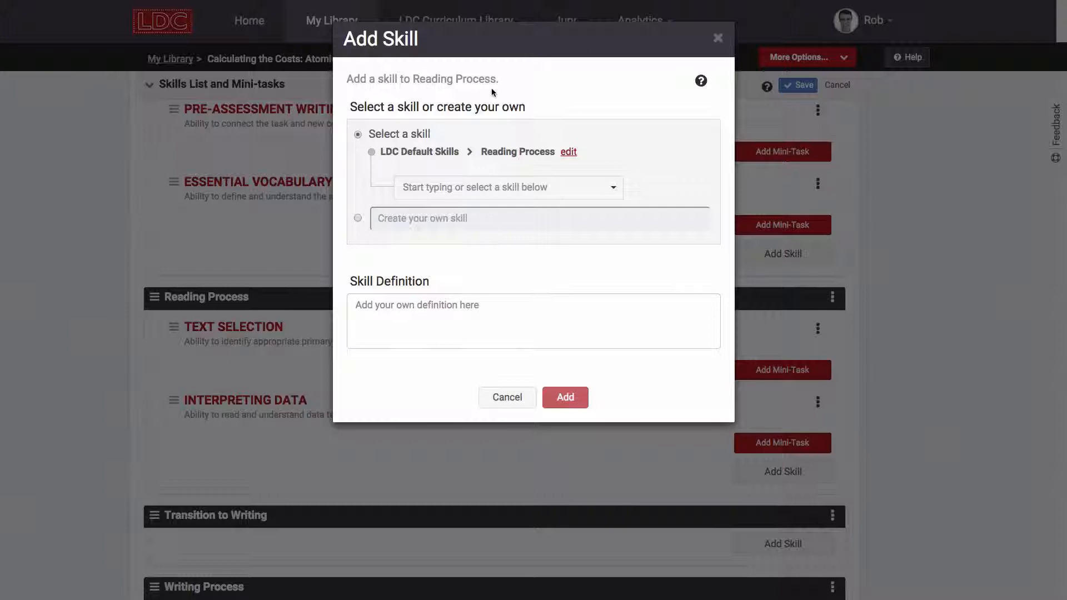
click(568, 151)
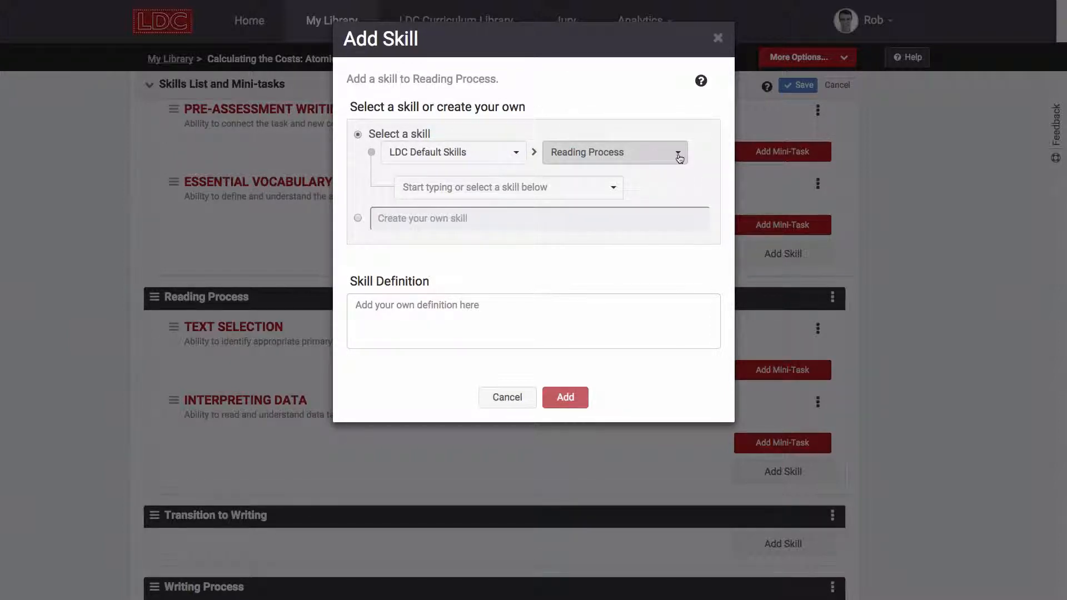
click(677, 153)
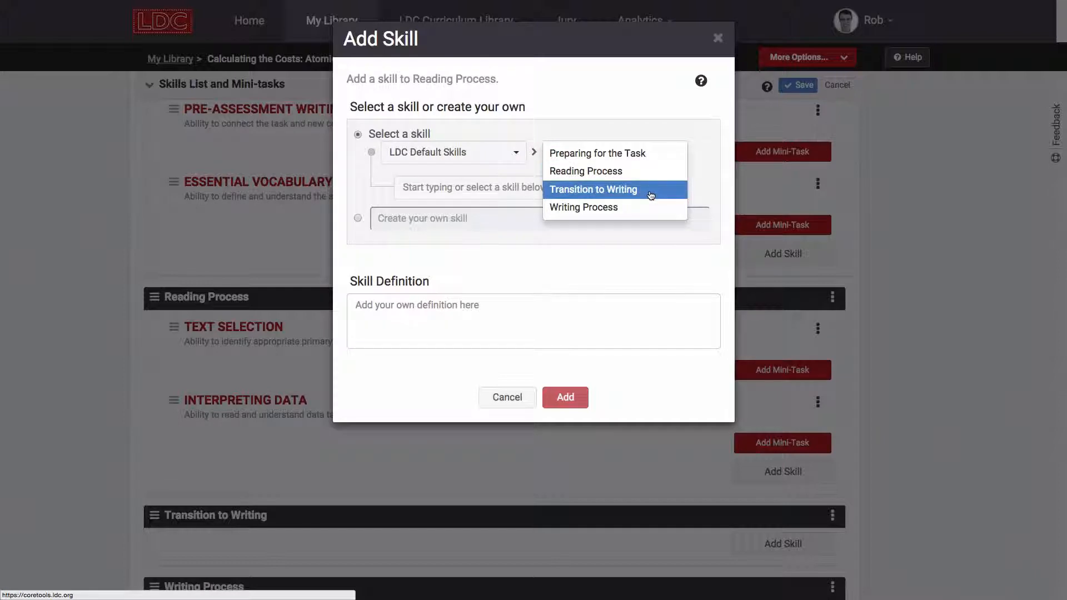
click(592, 188)
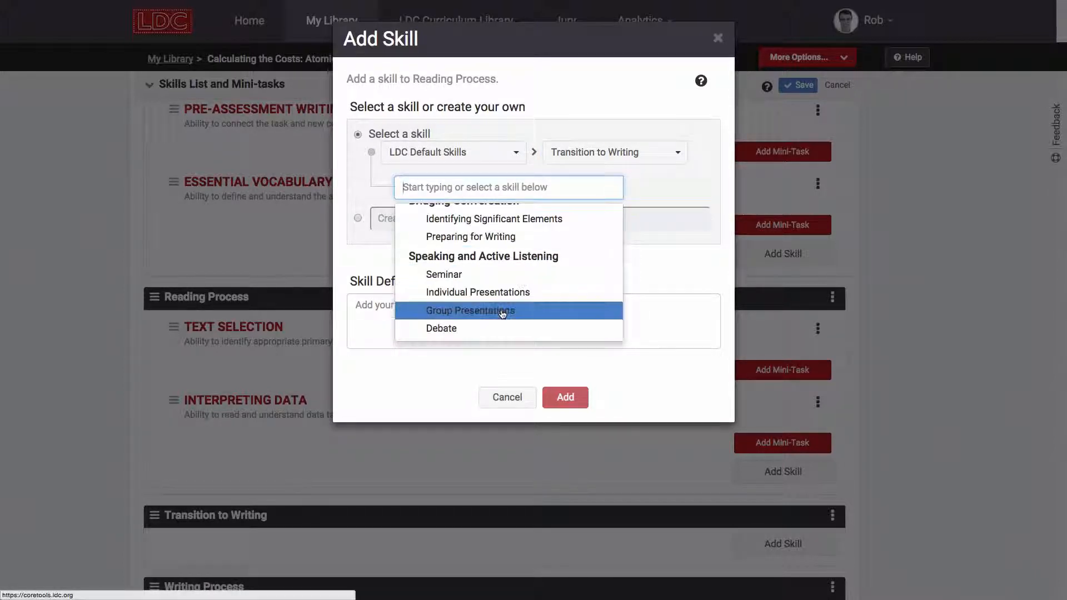
click(470, 310)
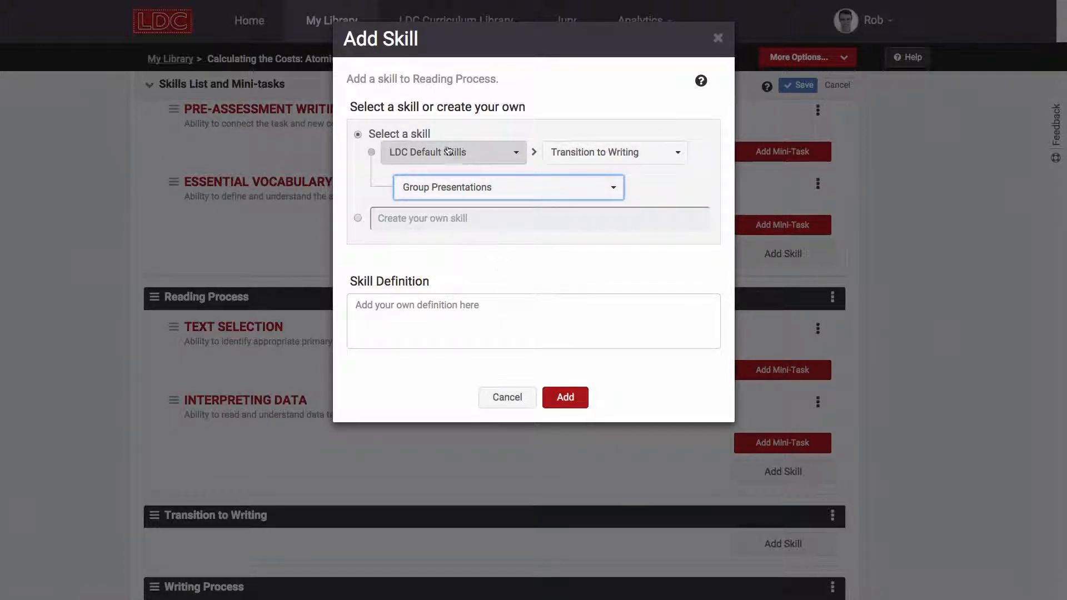
click(452, 152)
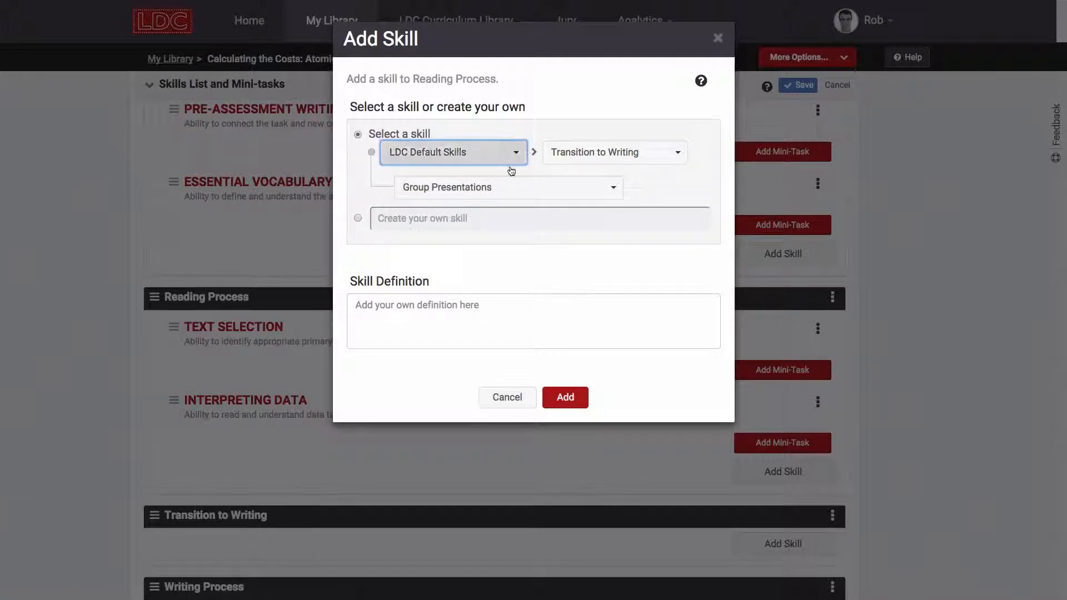
click(565, 396)
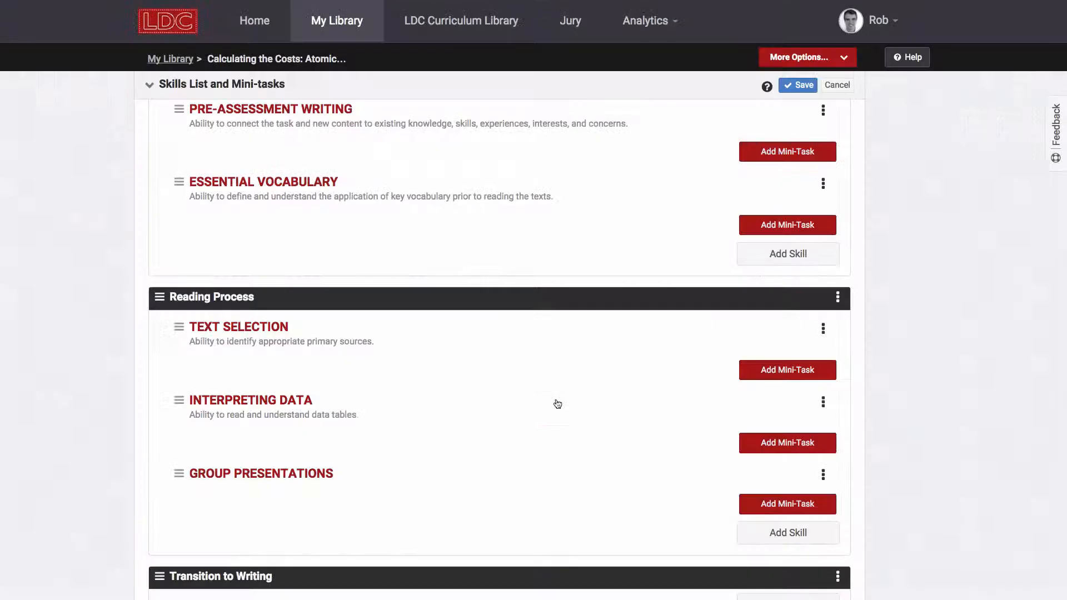